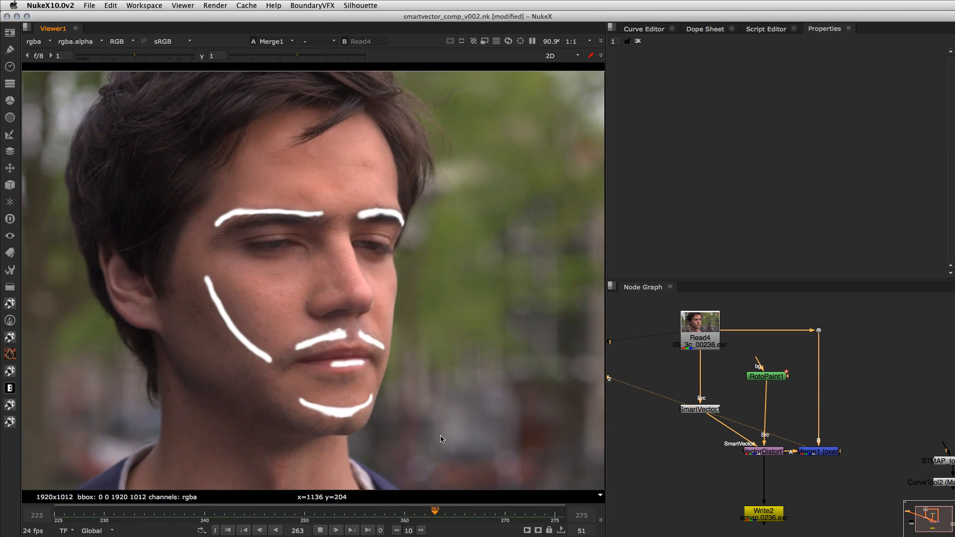
Scrub through several frames to check the painted face strokes follow the moving face.
left_click(403, 510)
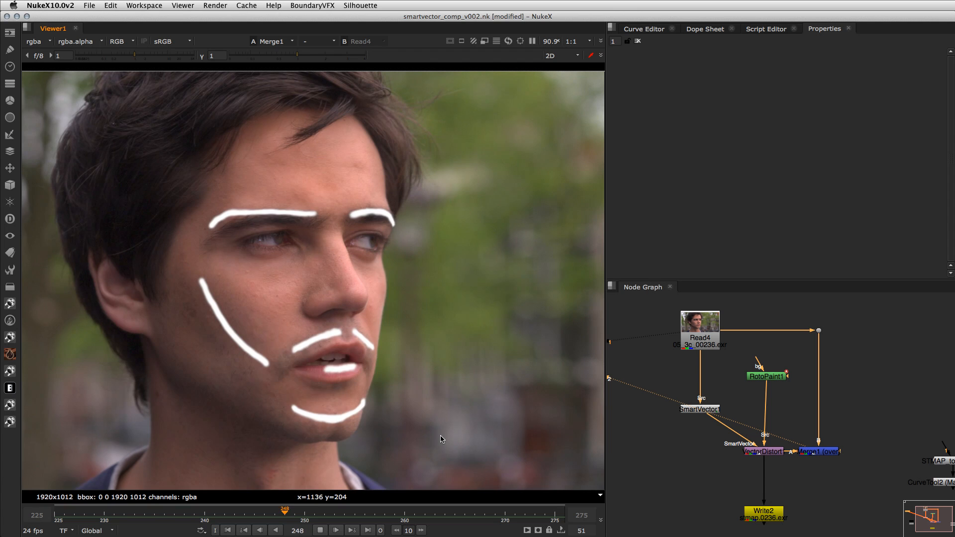
left_click(263, 508)
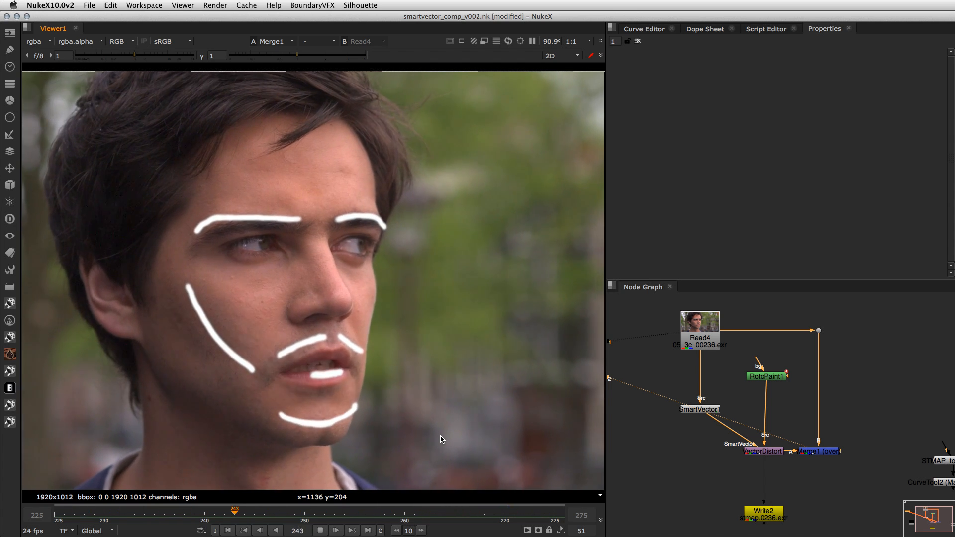
left_click(195, 508)
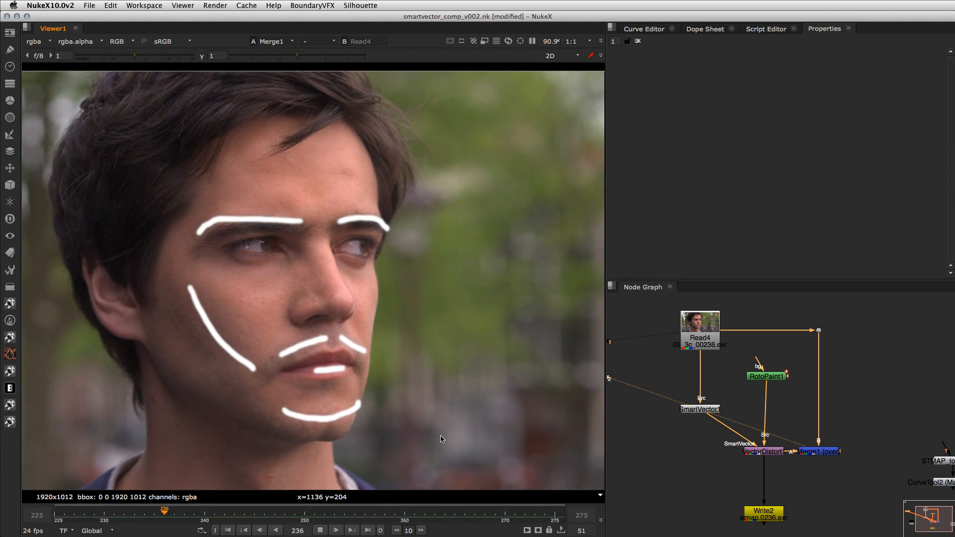
left_click(134, 510)
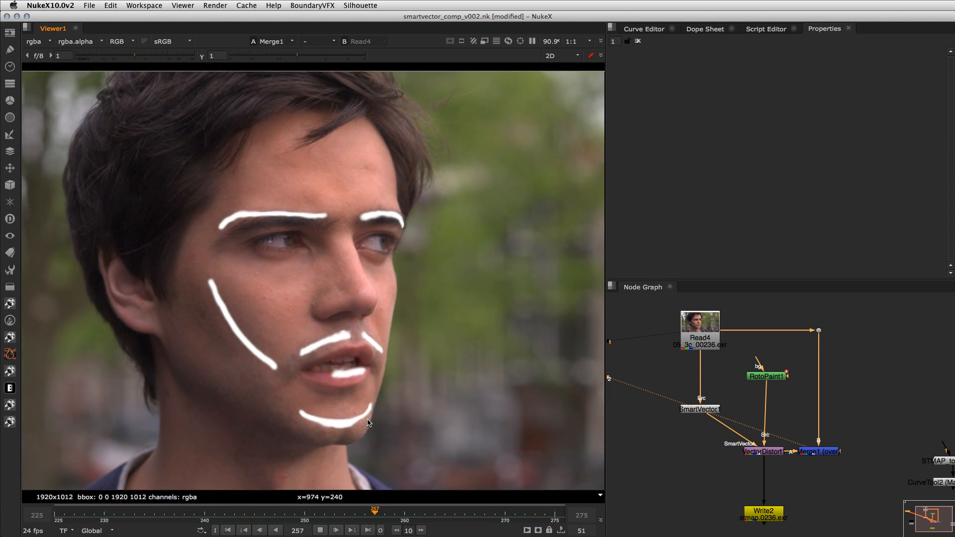
left_click(344, 509)
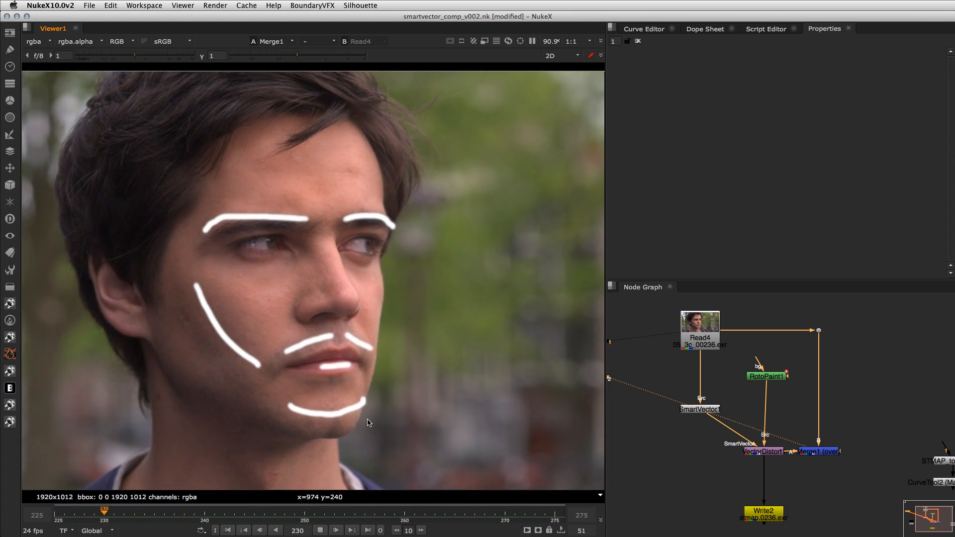
left_click(74, 510)
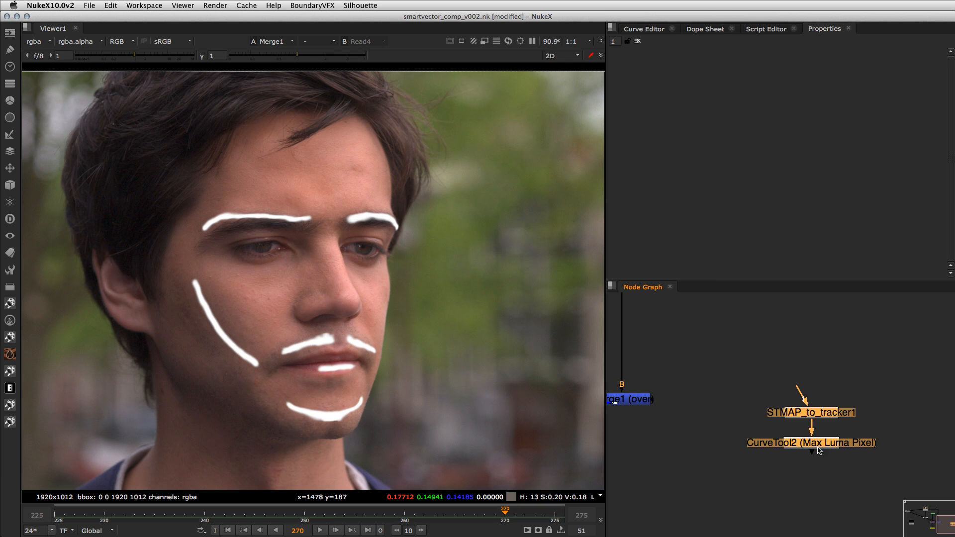
mouse_move(713, 412)
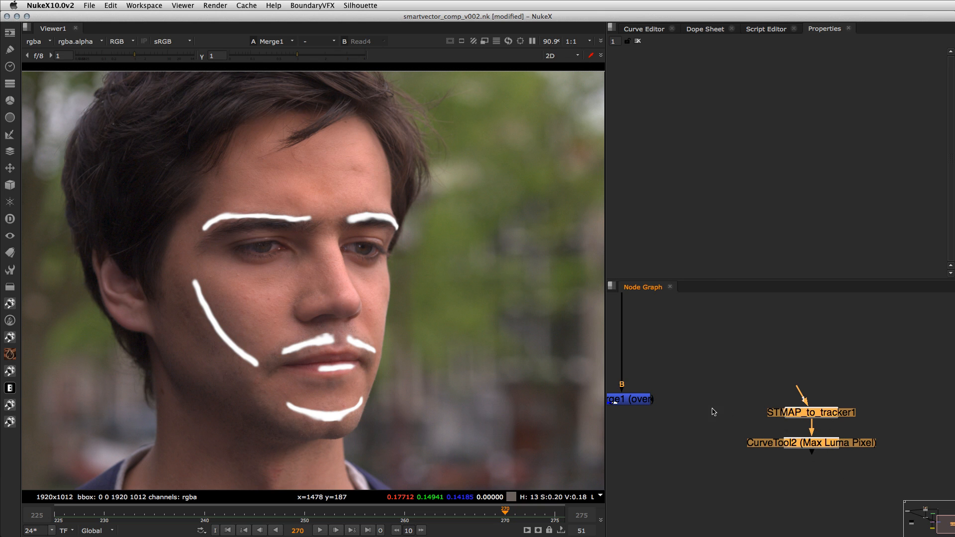
Open the STMAP_to_tracker1 properties and look inside the group.
double_click(810, 412)
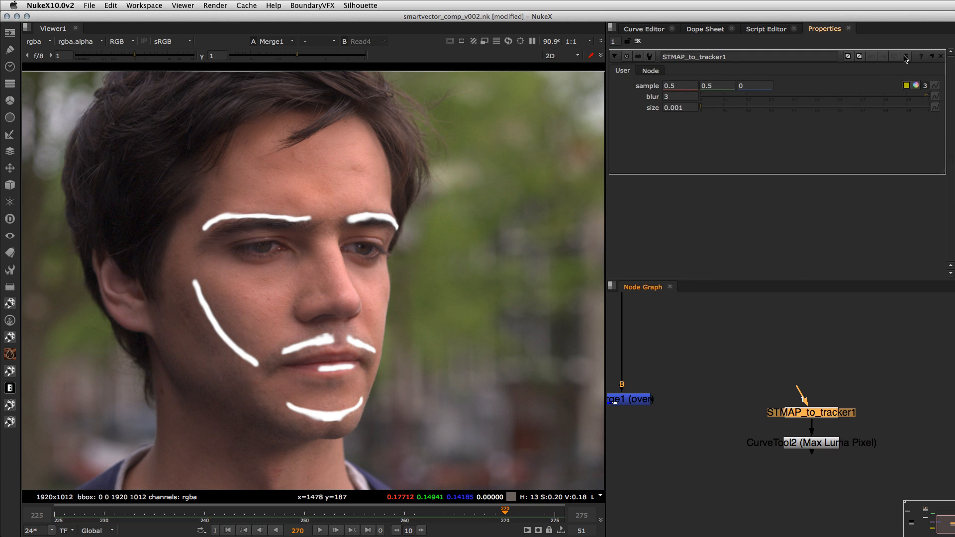
double_click(811, 413)
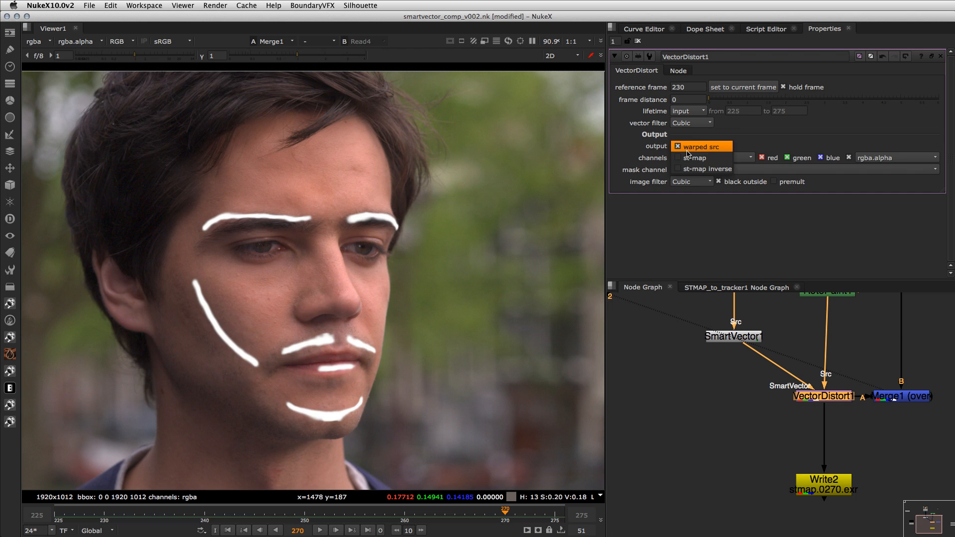
Set VectorDistort1 output to st-map and open Write2's stmap.####.exr render settings.
left_click(700, 146)
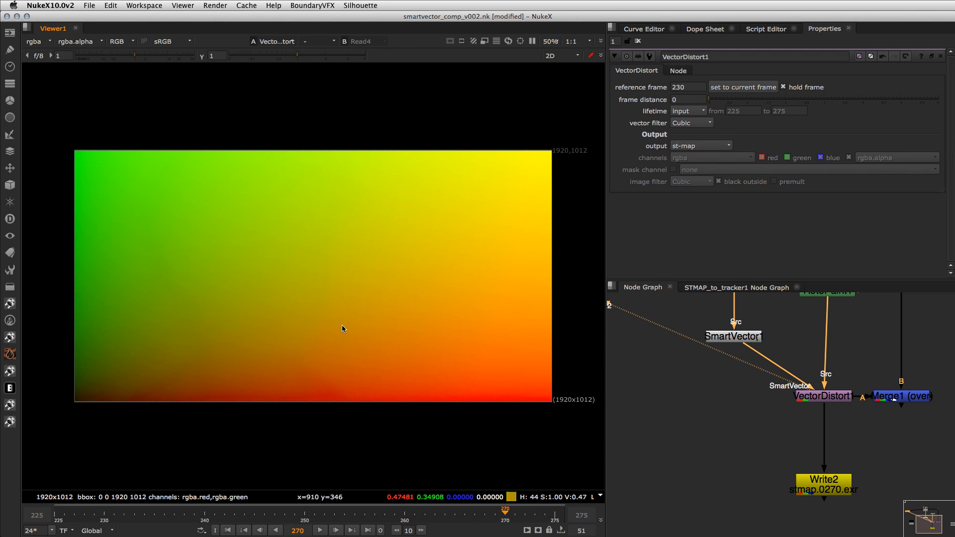
mouse_move(517, 277)
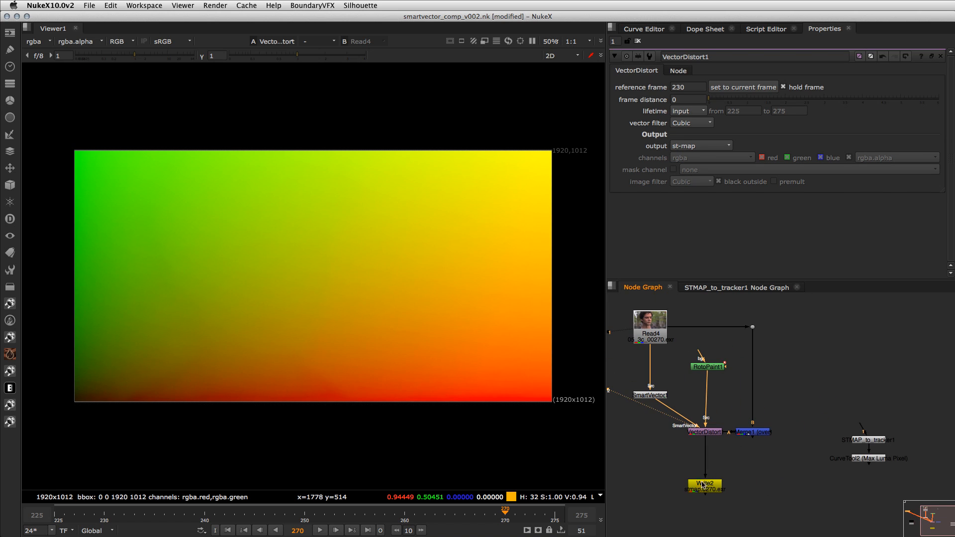
left_click(705, 486)
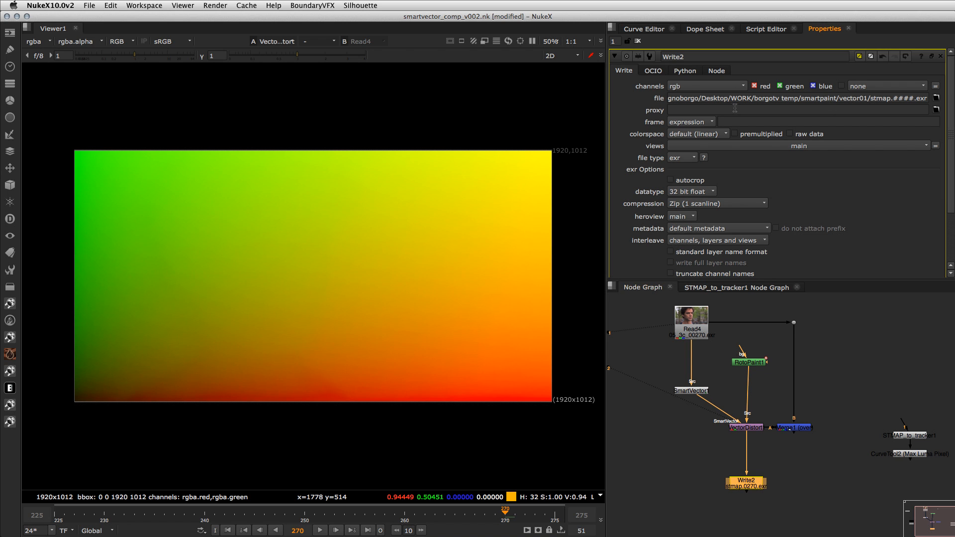
Read the rendered stmap.####.exr frames back in and compare them with the face plate.
left_click(909, 352)
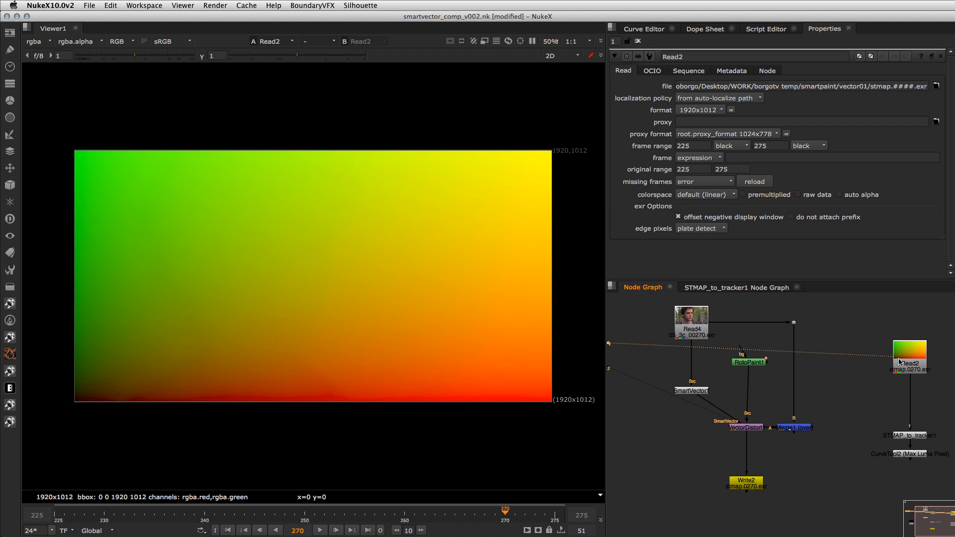
left_click(690, 310)
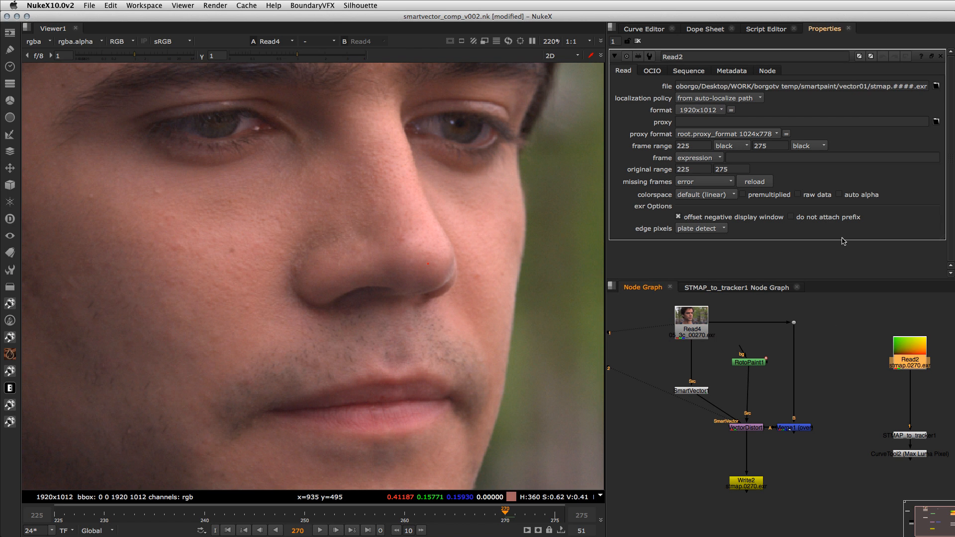
left_click(909, 345)
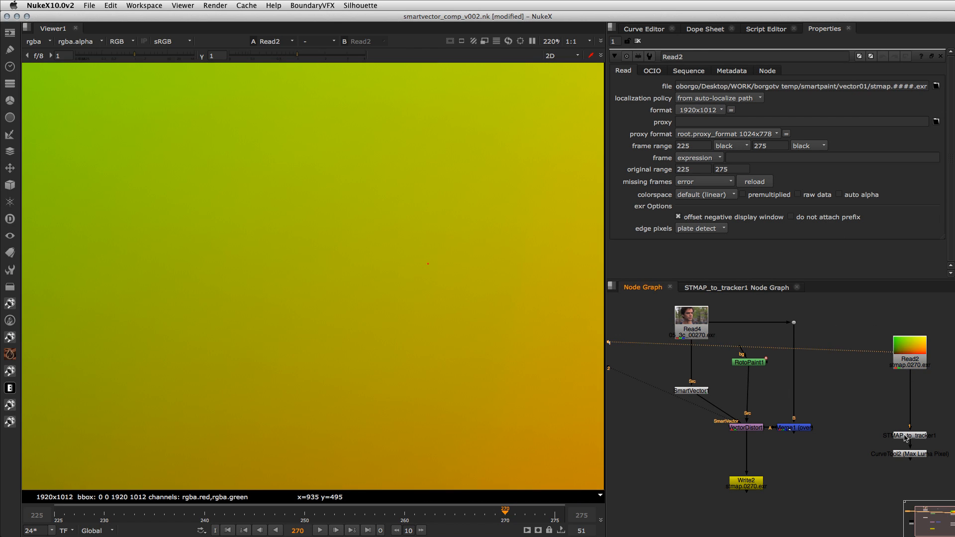
Feed the ST-map into STMAP_to_tracker1 and analyse CurveTool2 over frames 225–275.
left_click(909, 435)
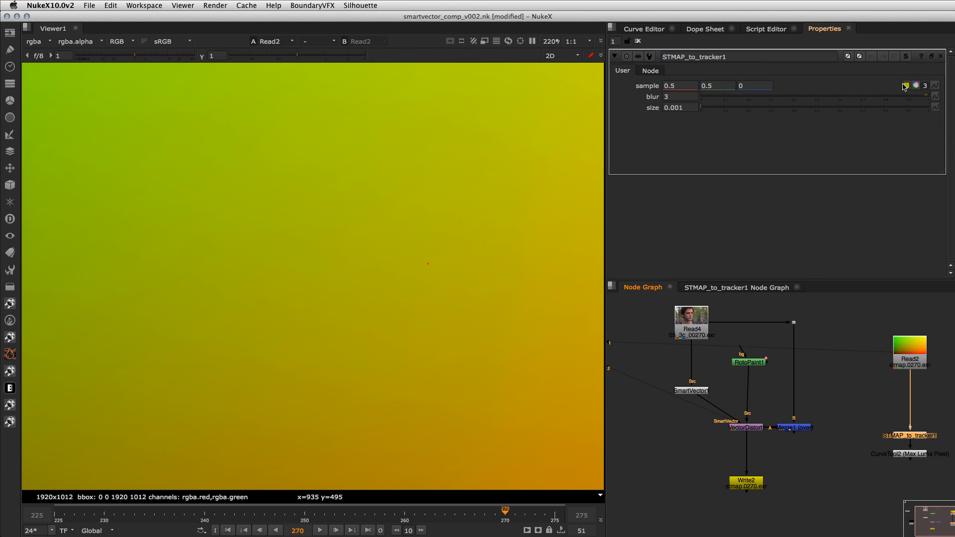
mouse_move(900, 93)
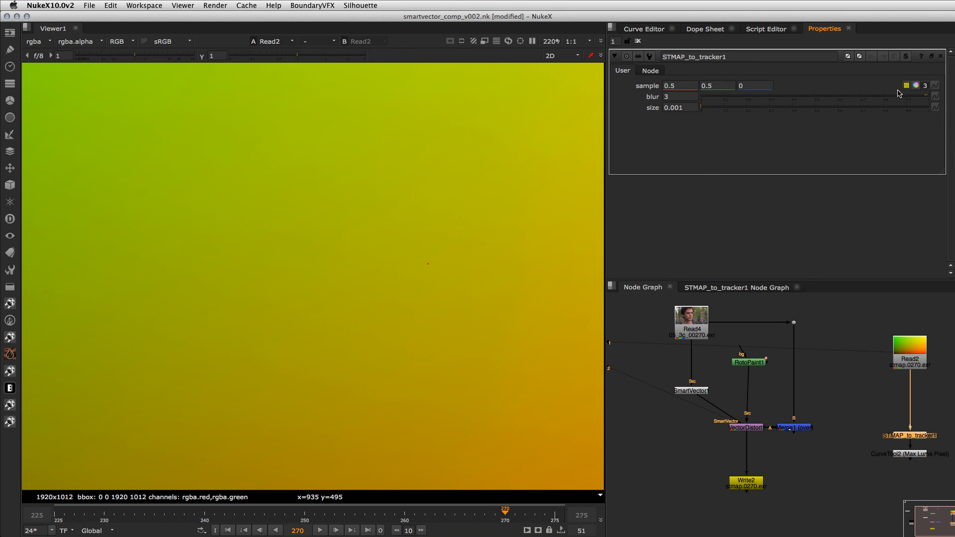
left_click(429, 269)
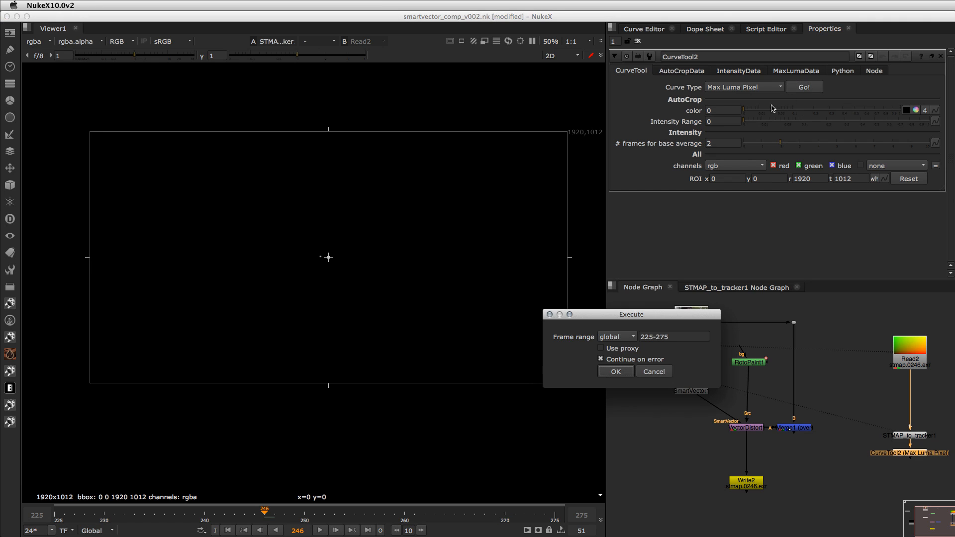
left_click(615, 371)
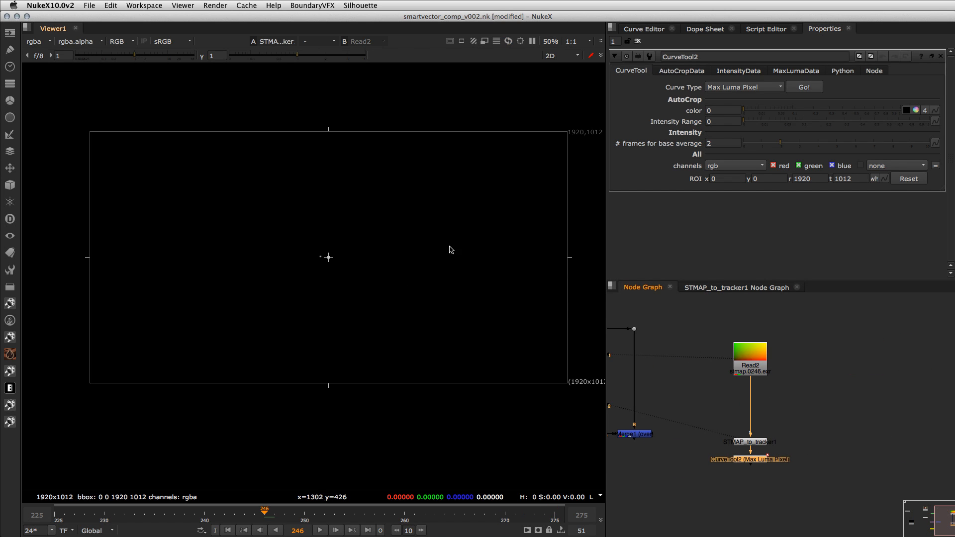
mouse_move(790, 72)
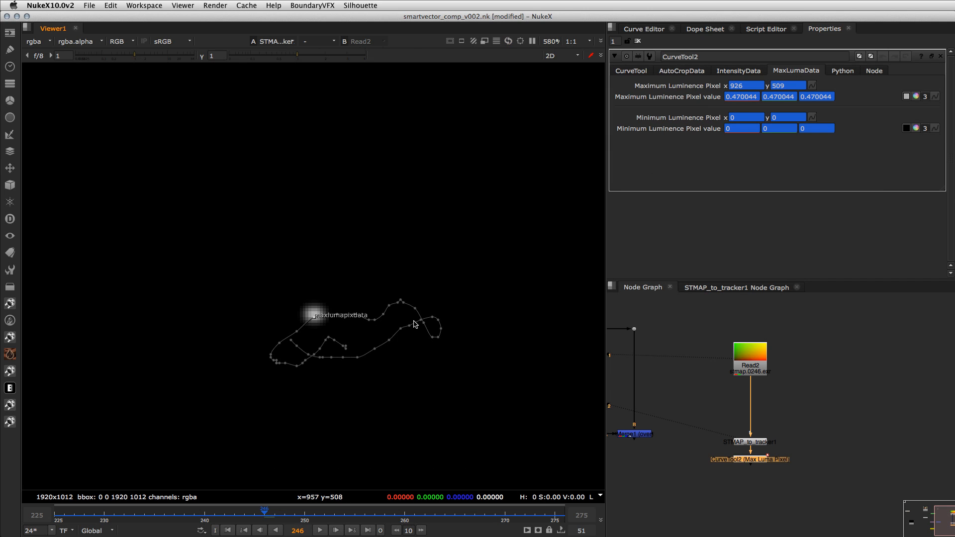
Create Tracker1 with a new track and copy CurveTool2's Maximum Luminance Pixel values.
type("tr")
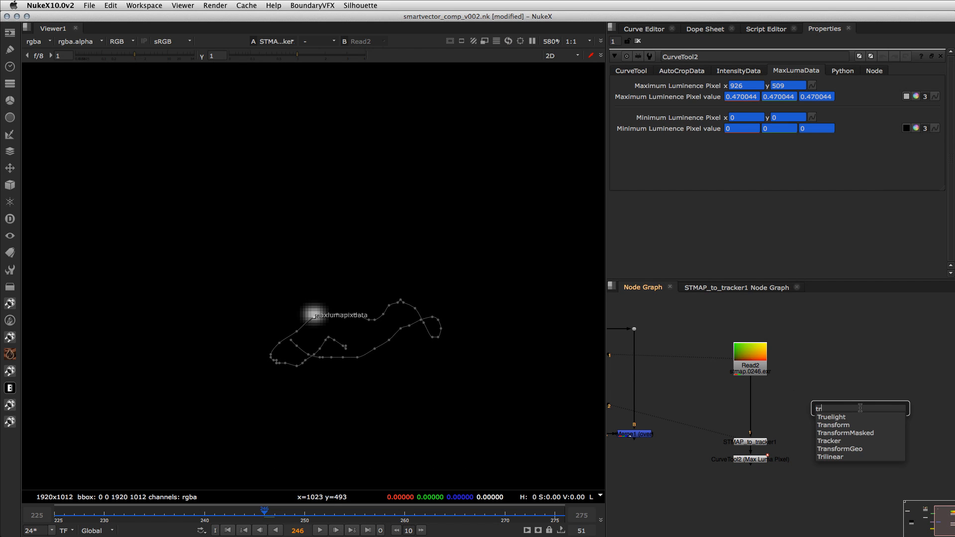
left_click(829, 441)
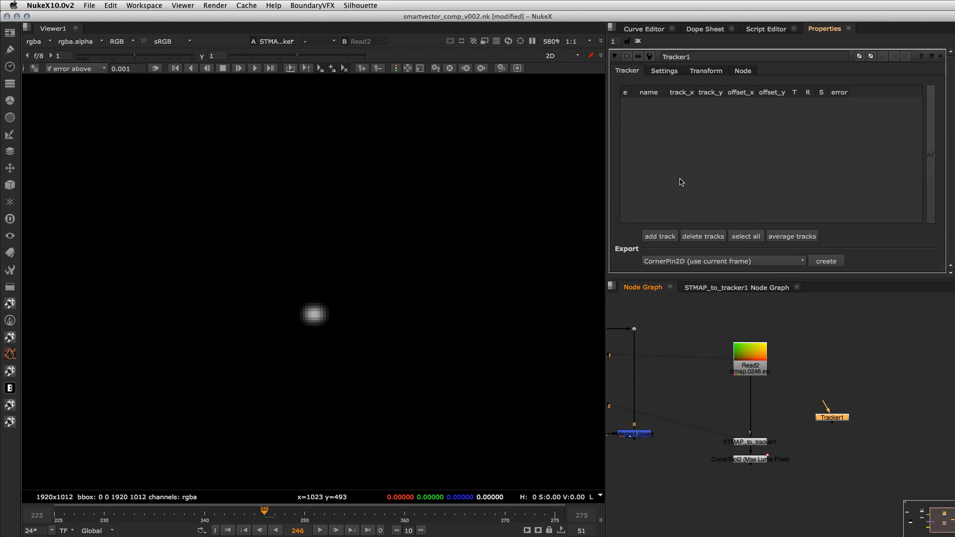
left_click(659, 236)
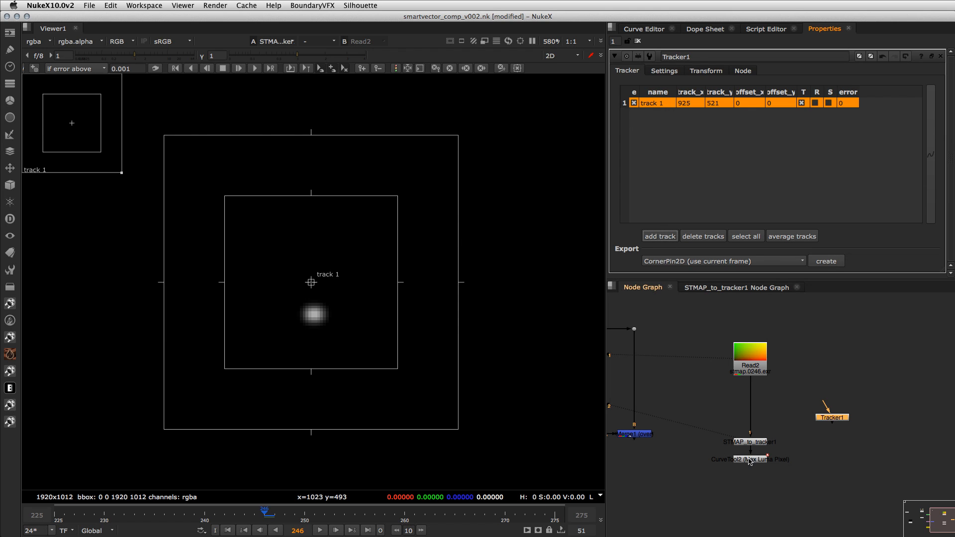
right_click(745, 85)
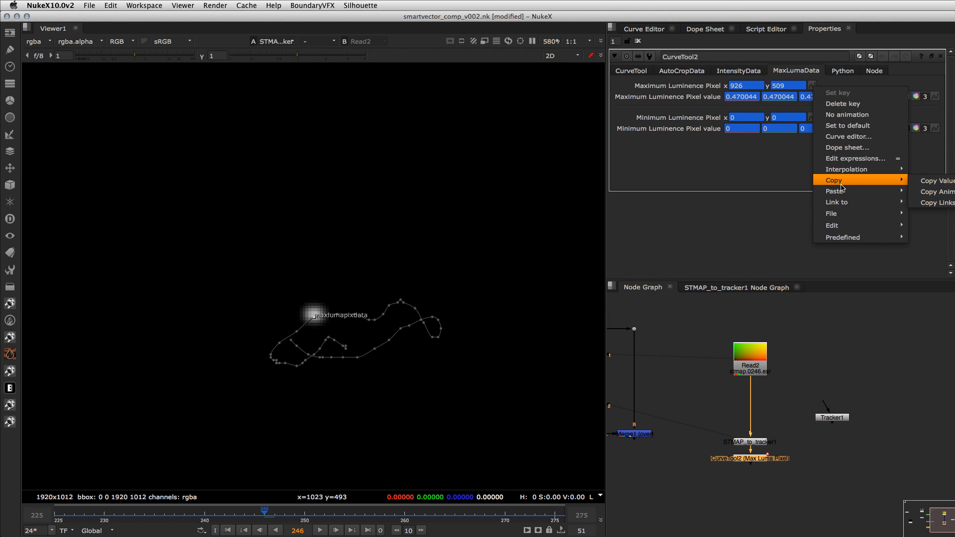
left_click(832, 417)
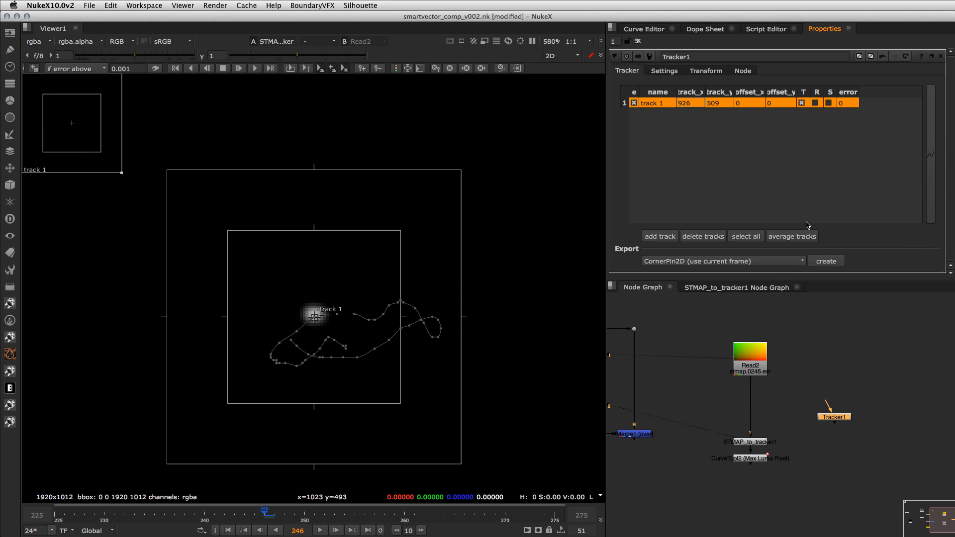
mouse_move(749, 192)
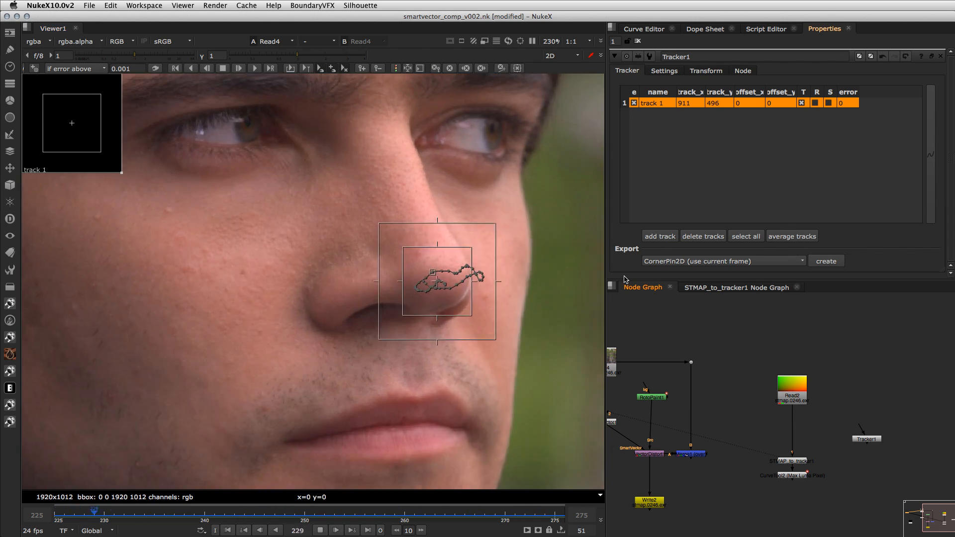
left_click(346, 530)
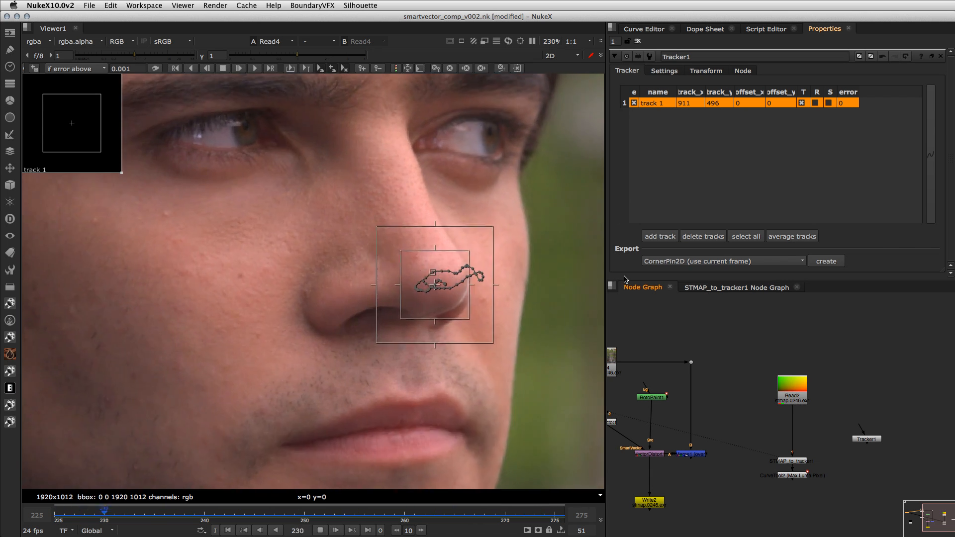
left_click(793, 461)
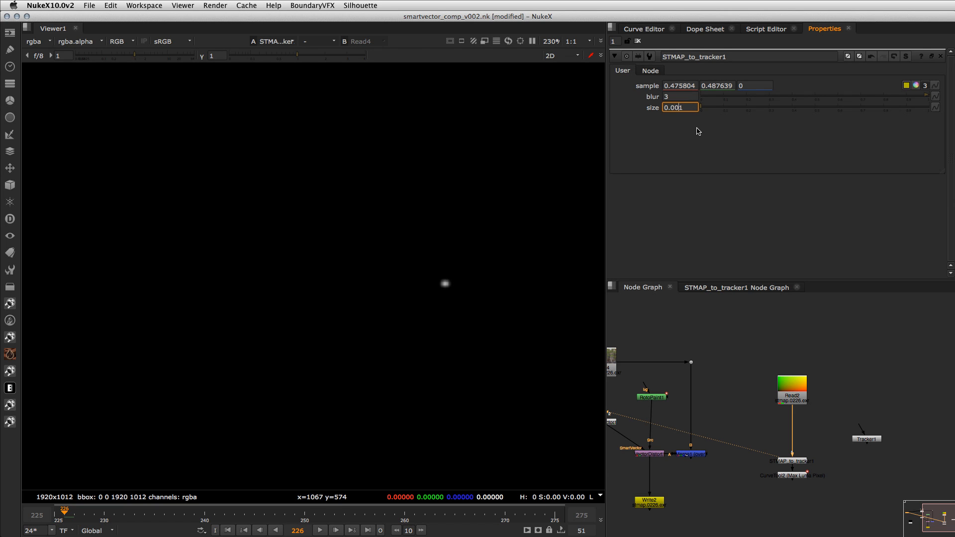
mouse_move(692, 128)
type("2")
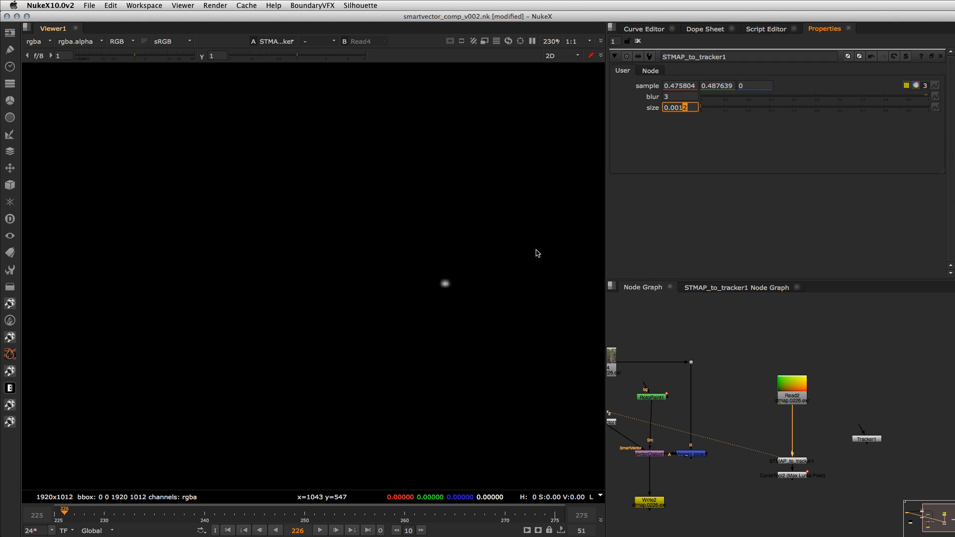
mouse_move(516, 151)
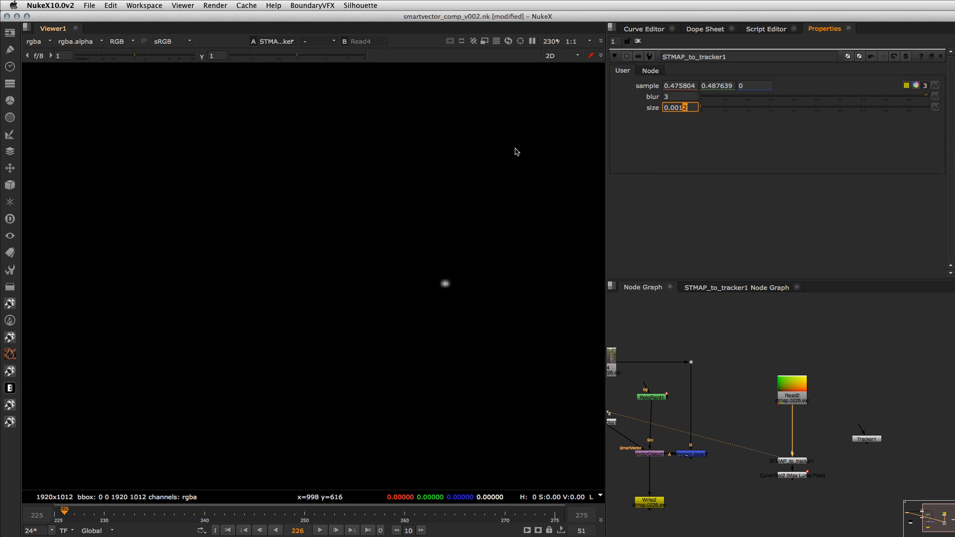